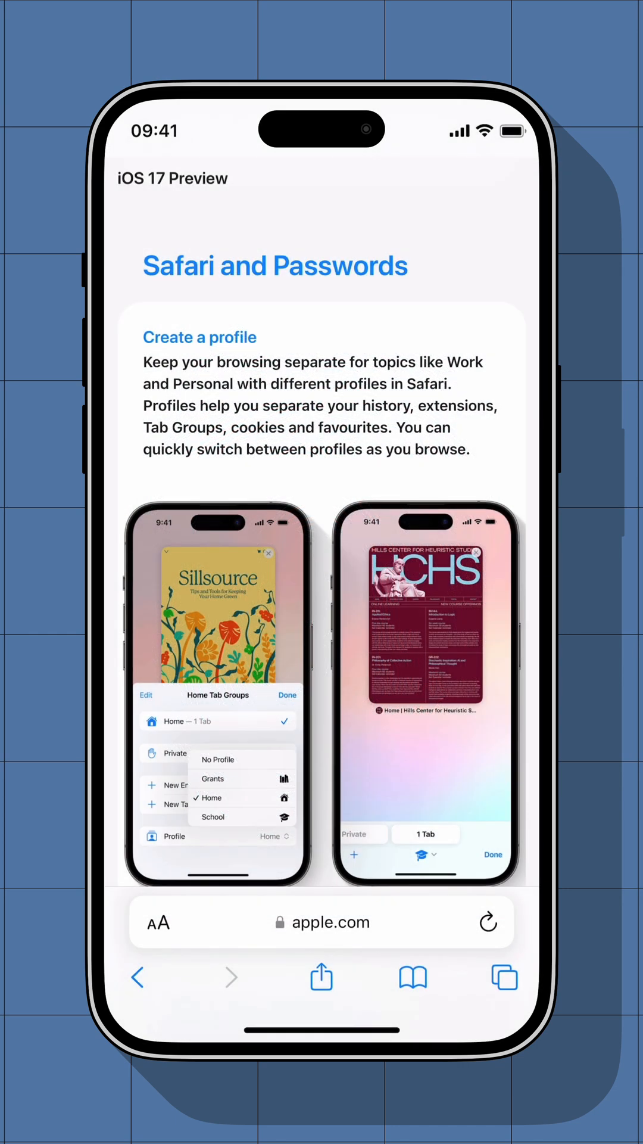
Reach Safari's Advanced page and bring up the Advanced Tracking and Fingerprinting Protection choices
scroll("down", 3)
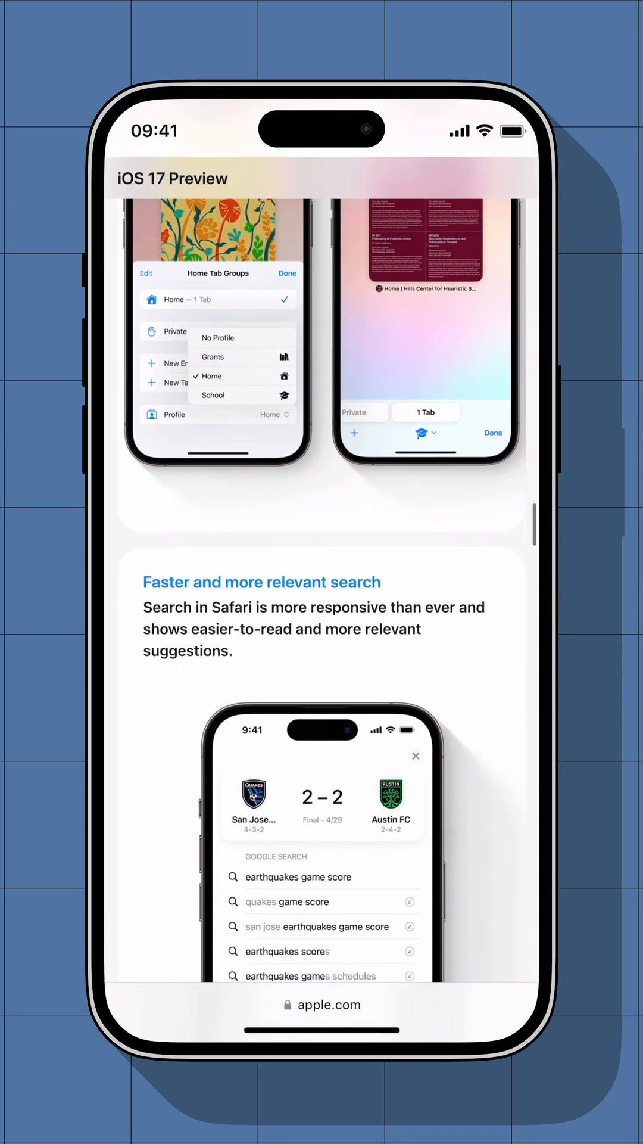
scroll("down", 3)
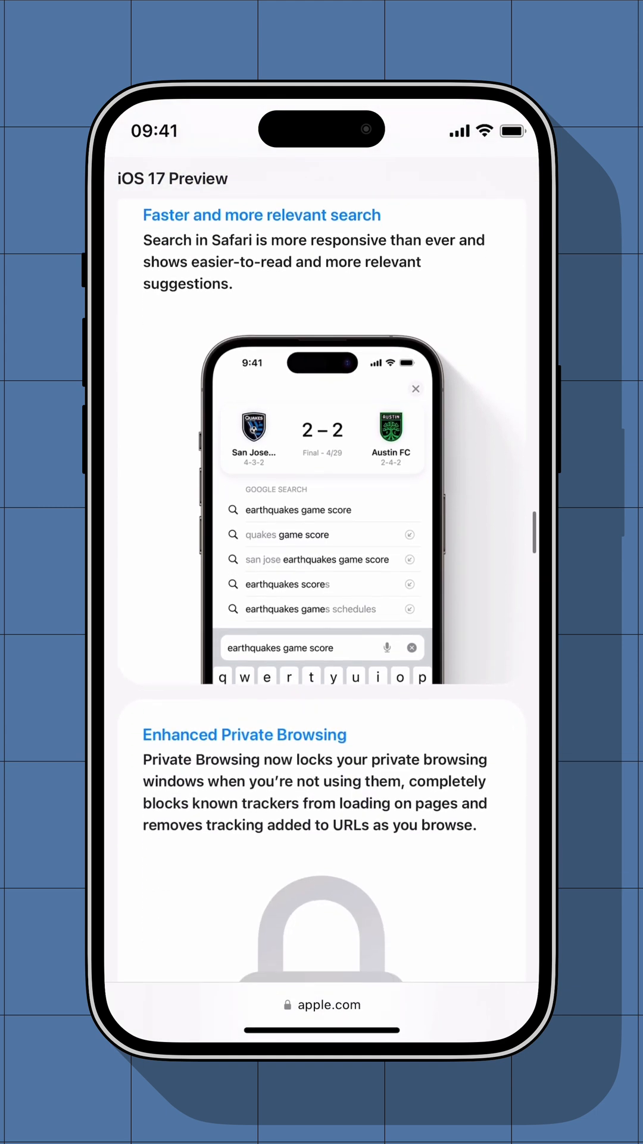
scroll("down", 3)
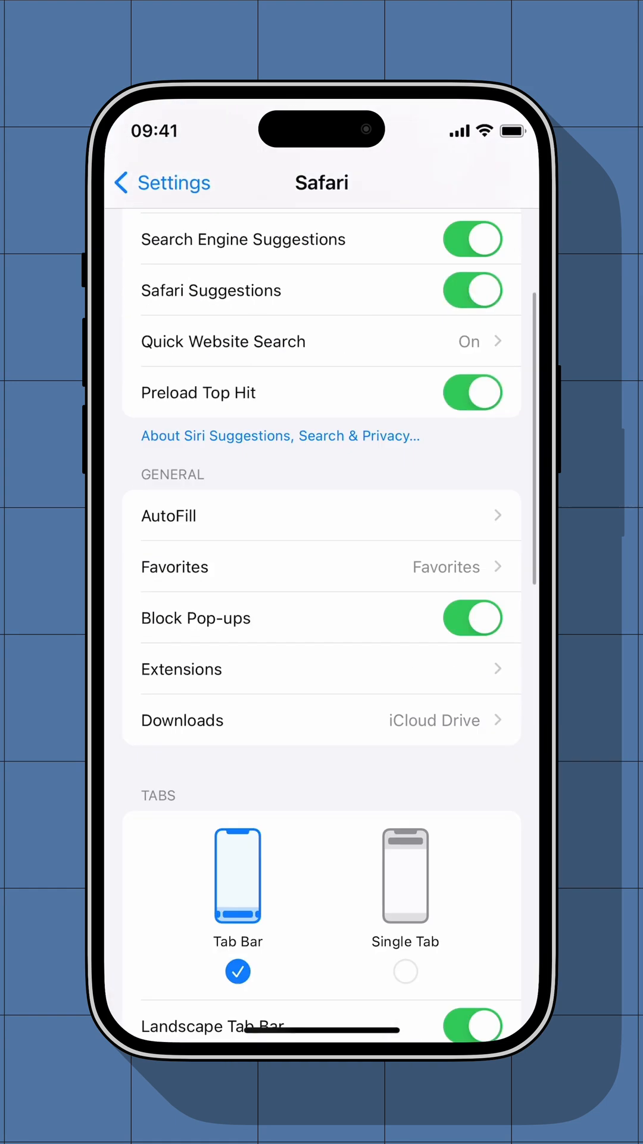
scroll("down", 3)
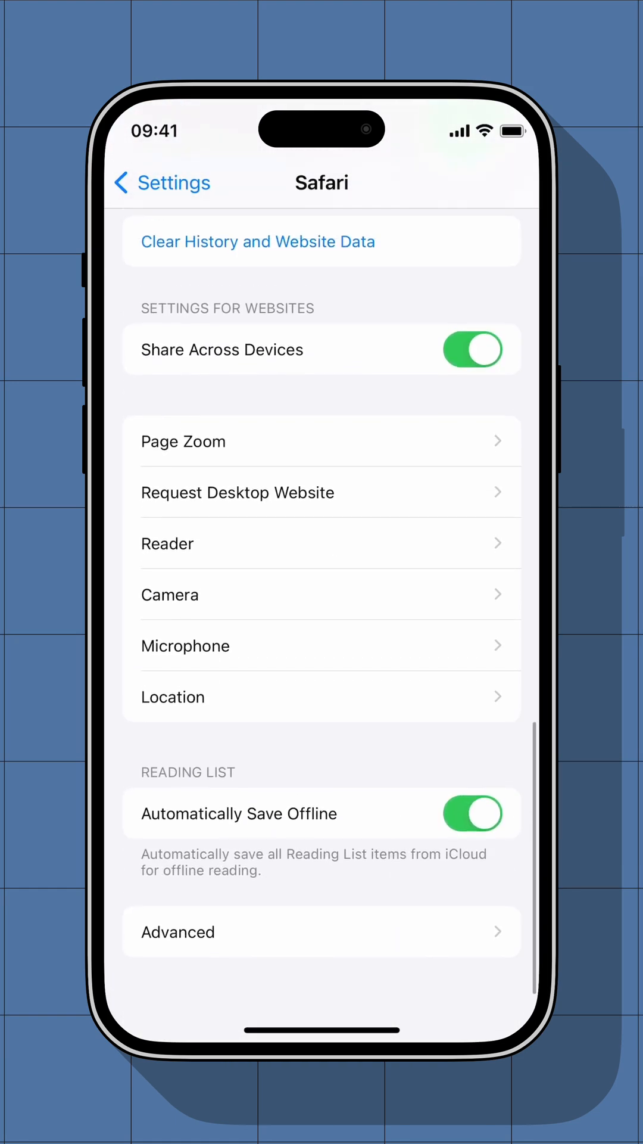
left_click(177, 931)
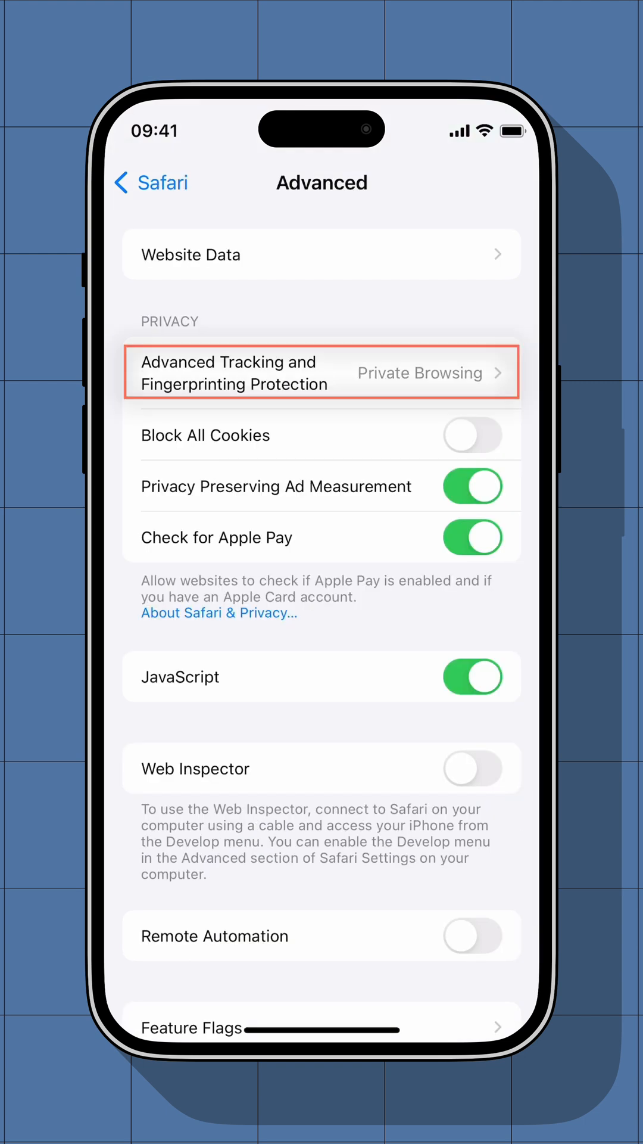
left_click(321, 373)
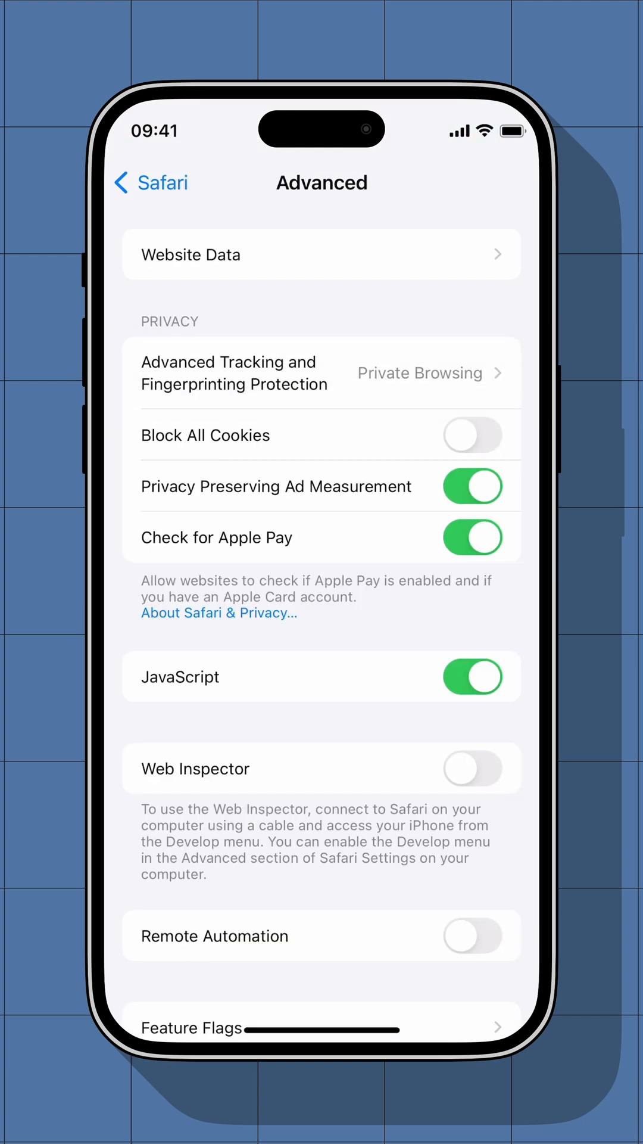